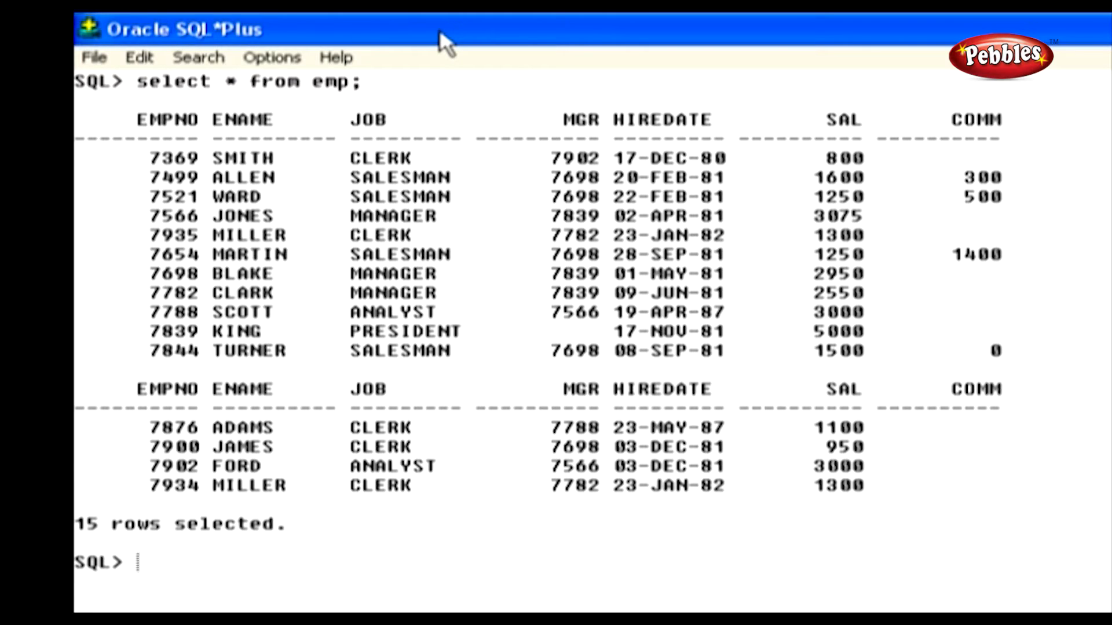
# - Run 'Select empno as Employee_number, ename AS Name from EMP;' to list aliased columns
pyautogui.write('Select empno as Employee_number, ename AS Name from EMP;')
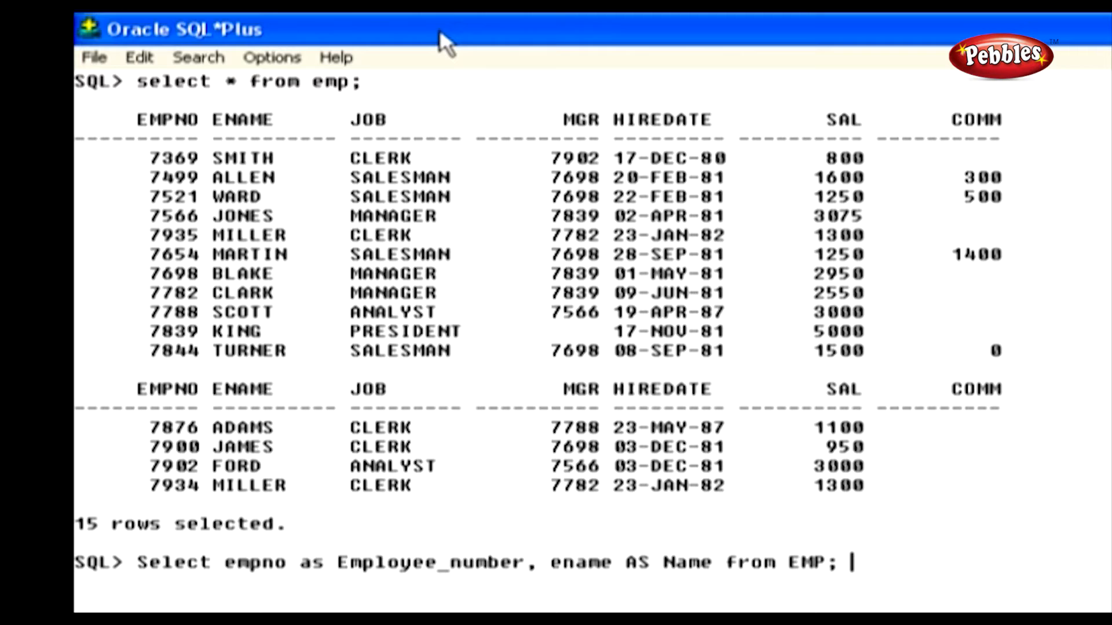
pyautogui.scroll(-3)
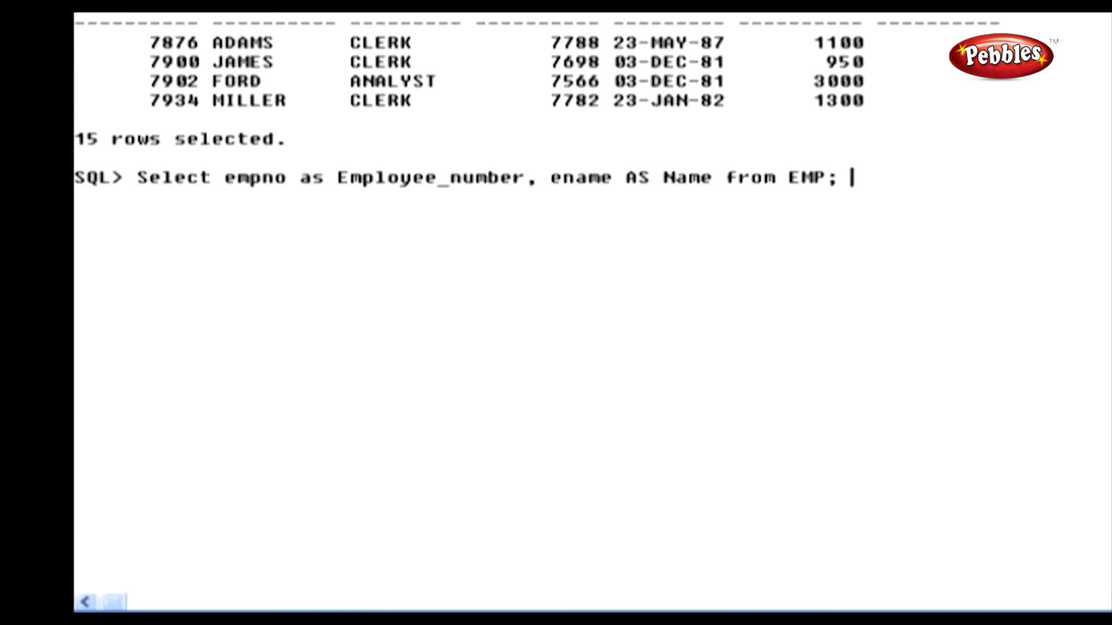
pyautogui.press('Return')
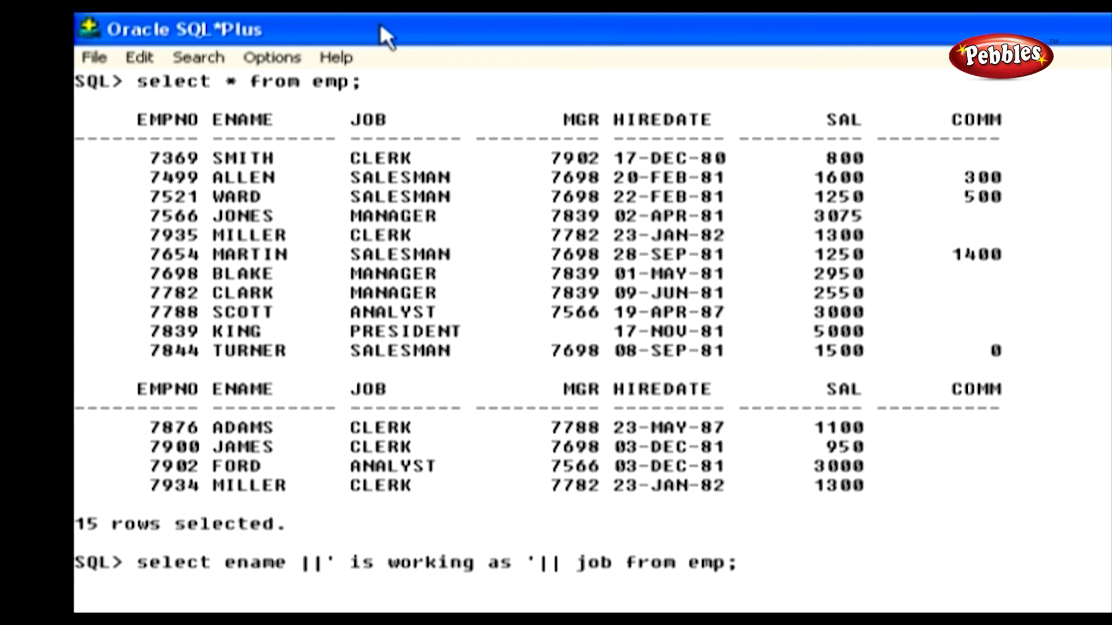
# - Run the ename || ' is working as ' || job query on emp
pyautogui.scroll(-3)
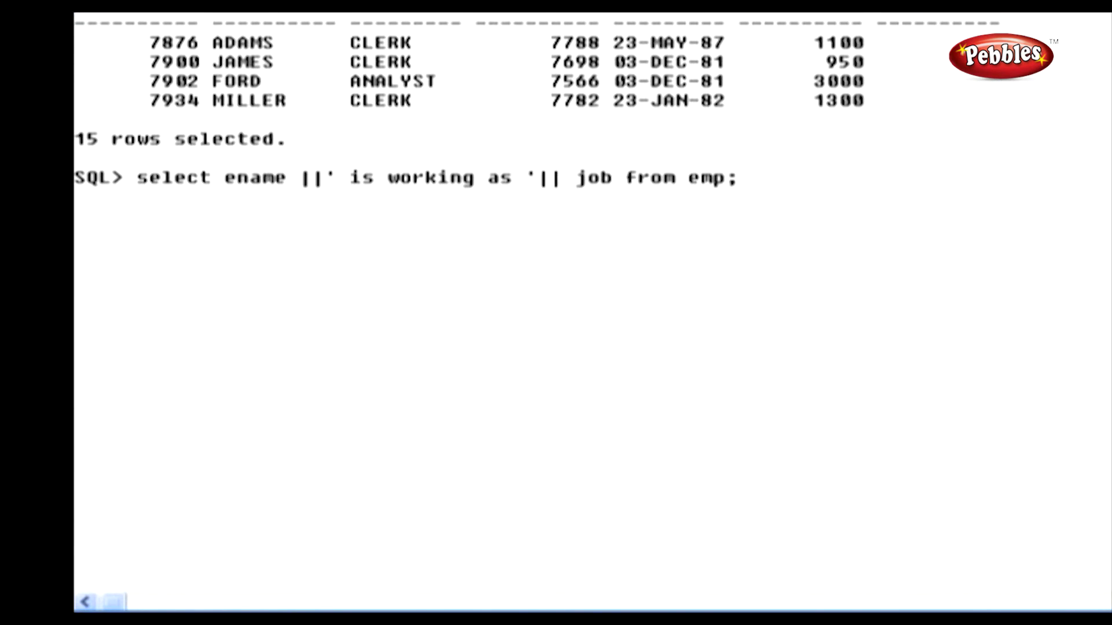
pyautogui.press('Return')
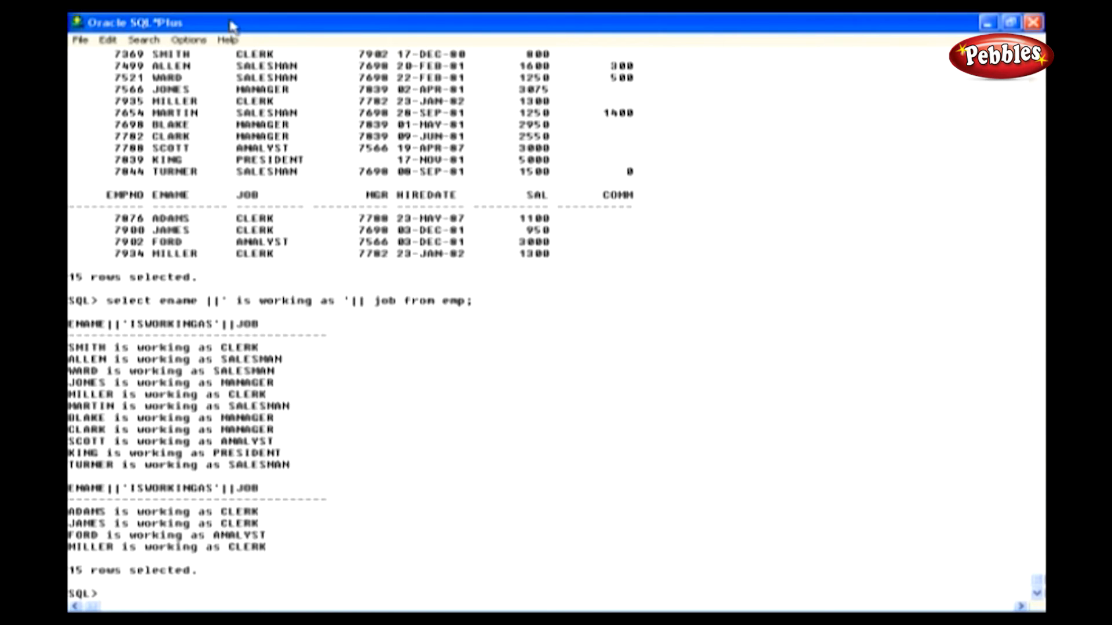
# - List all 15 jobs from EMP, then type 'Select distinct job from EMP;'
pyautogui.scroll(-3)
pyautogui.write('Select job from EMP;')
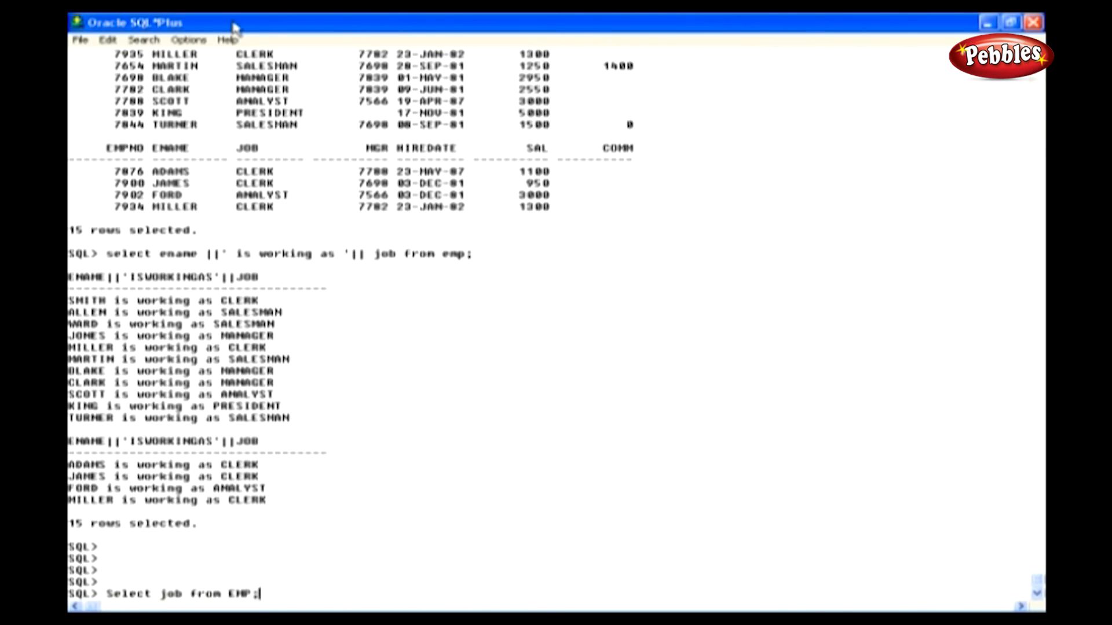
pyautogui.press('Return')
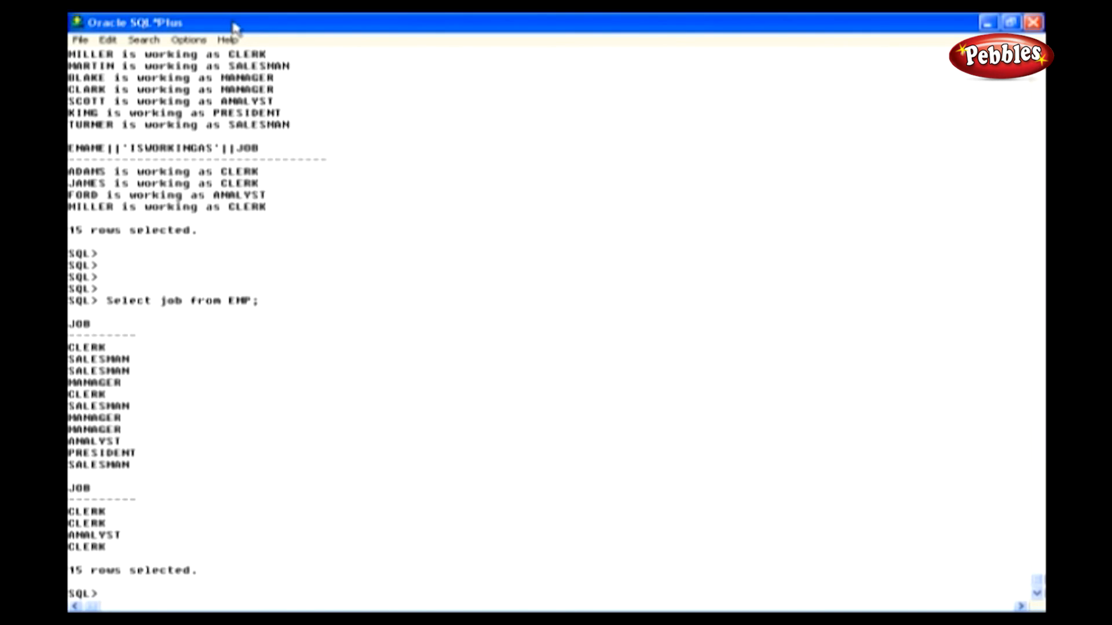
pyautogui.click(107, 593)
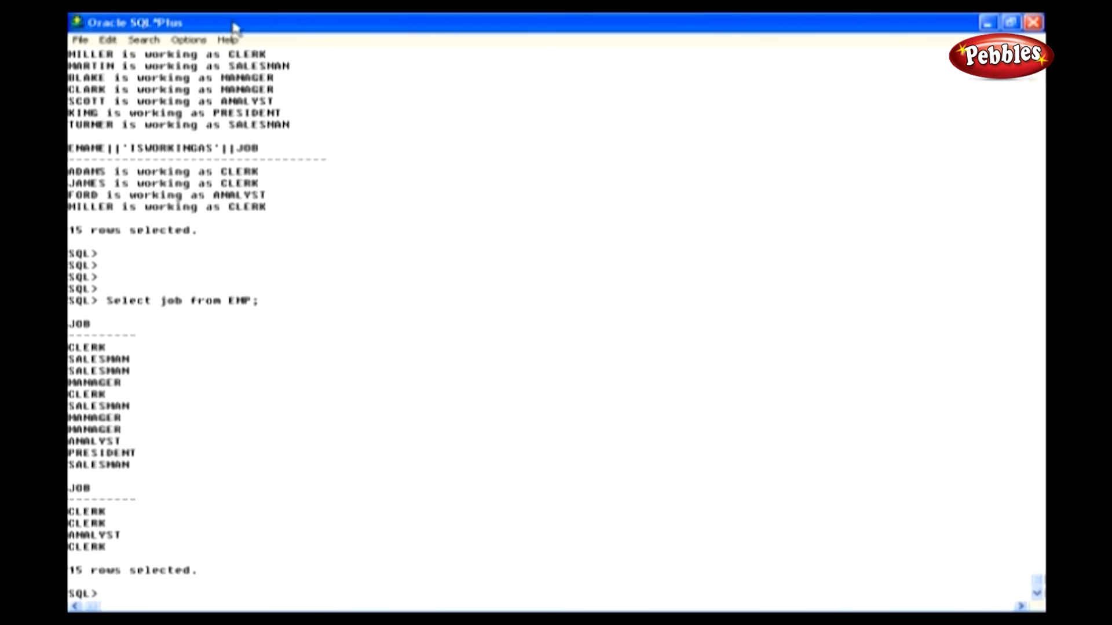
pyautogui.write('Select distinct job from EMP;')
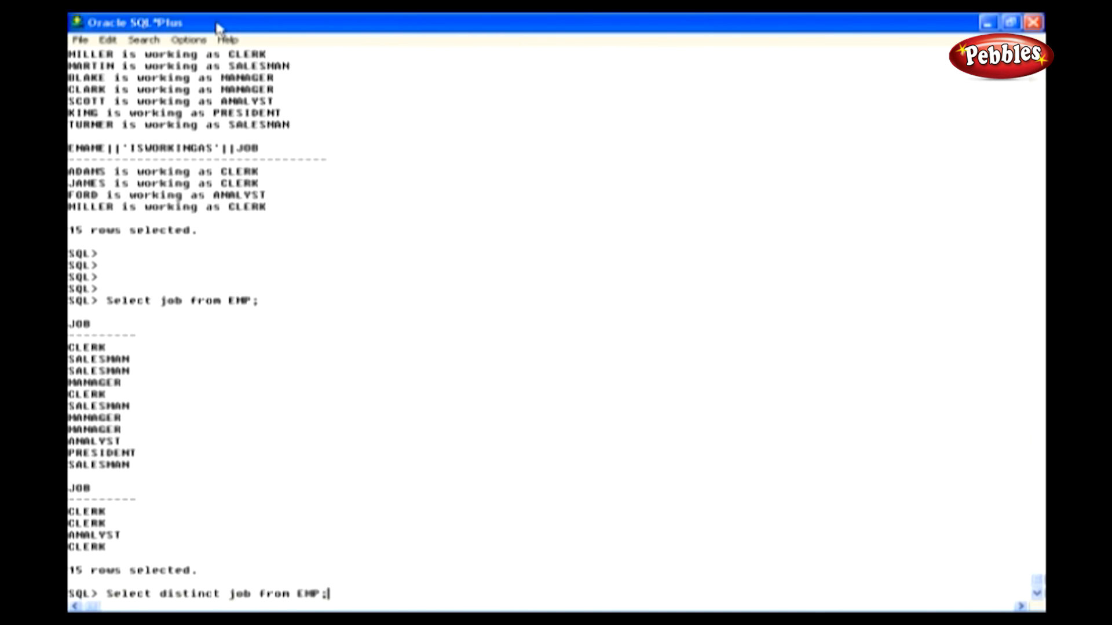